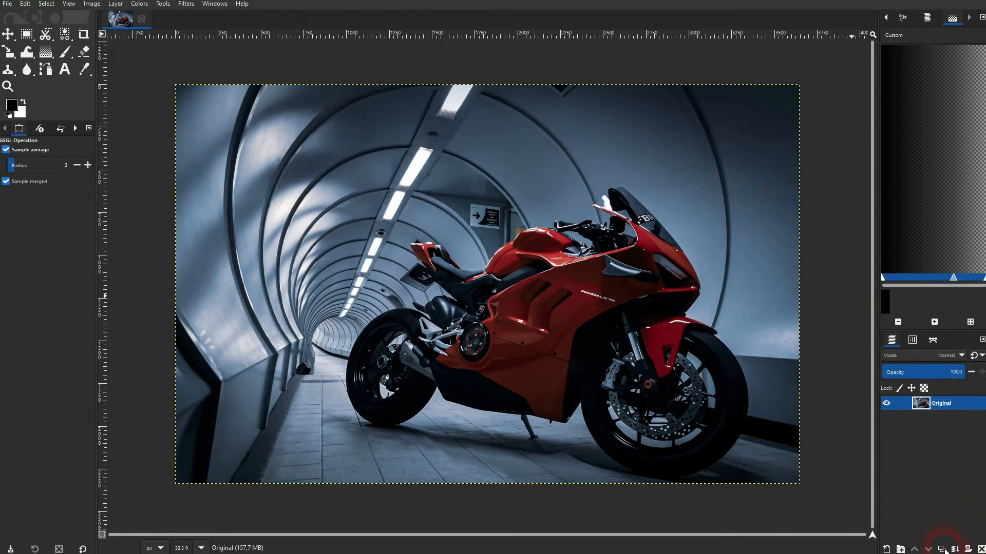
Duplicate the Original motorcycle photo layer into a copy named 'Outline'.
click(953, 549)
text(Outline)
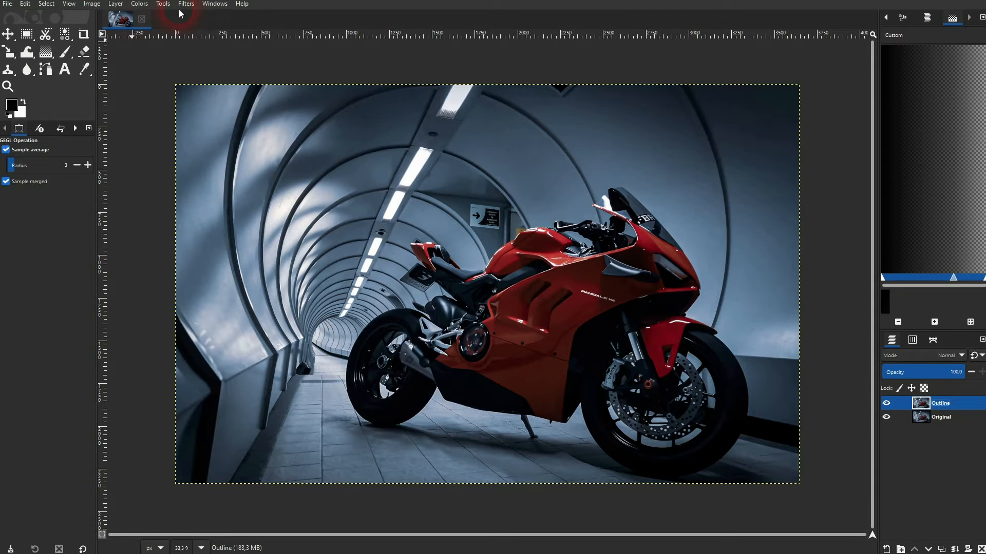
Preview Filters > Artistic > Photocopy on Outline, testing blend Opacity before collapsing Blending Options.
click(186, 4)
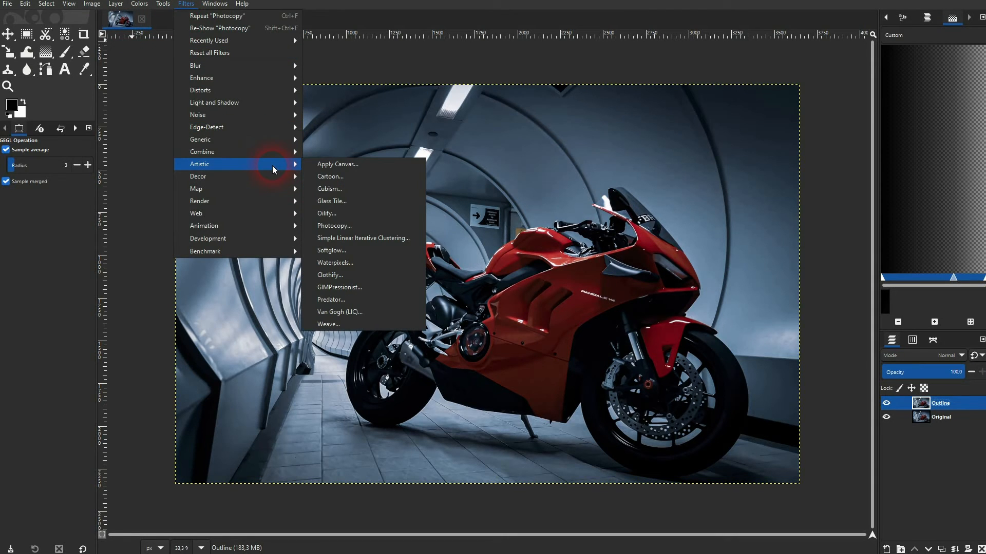
click(334, 226)
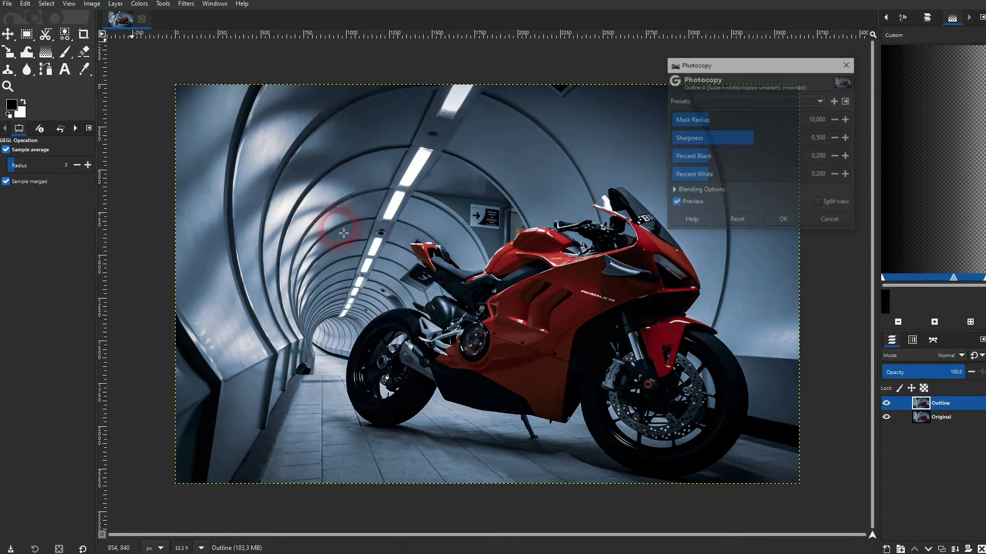
click(677, 202)
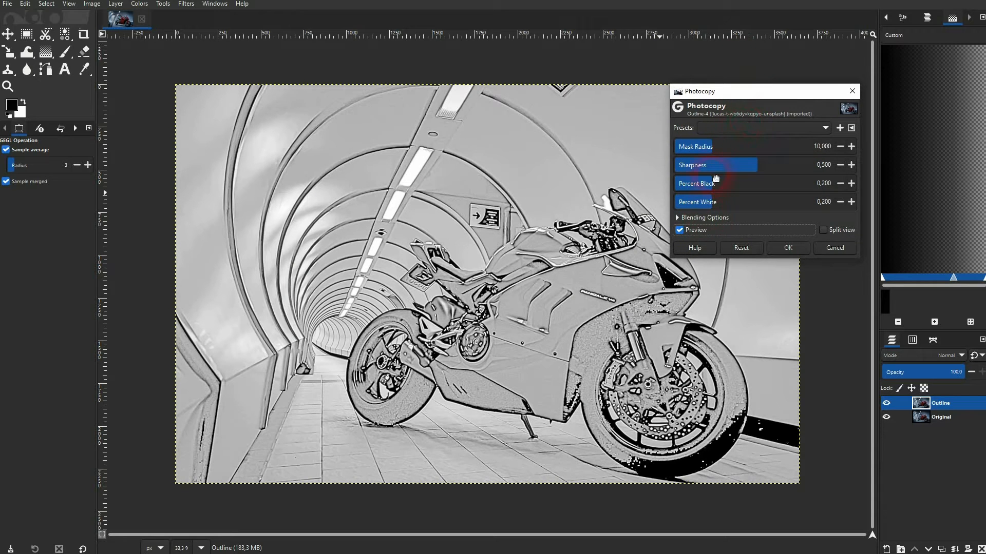
click(704, 217)
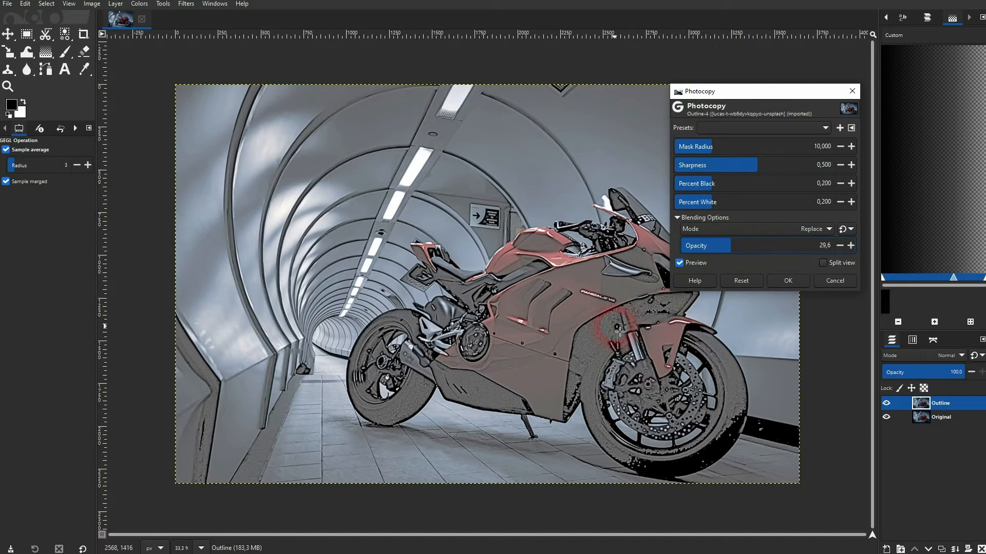
click(851, 245)
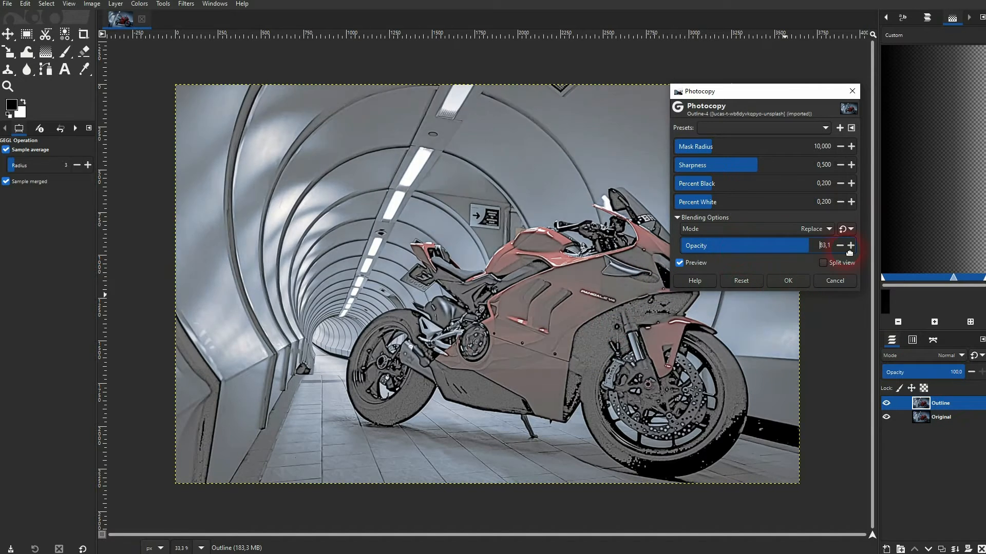
click(679, 217)
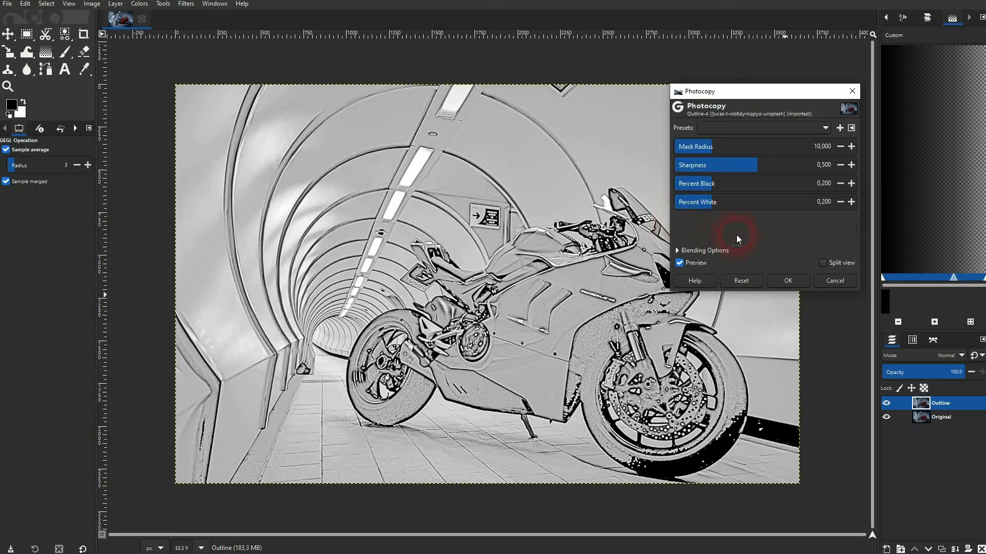
mouse_move(703, 196)
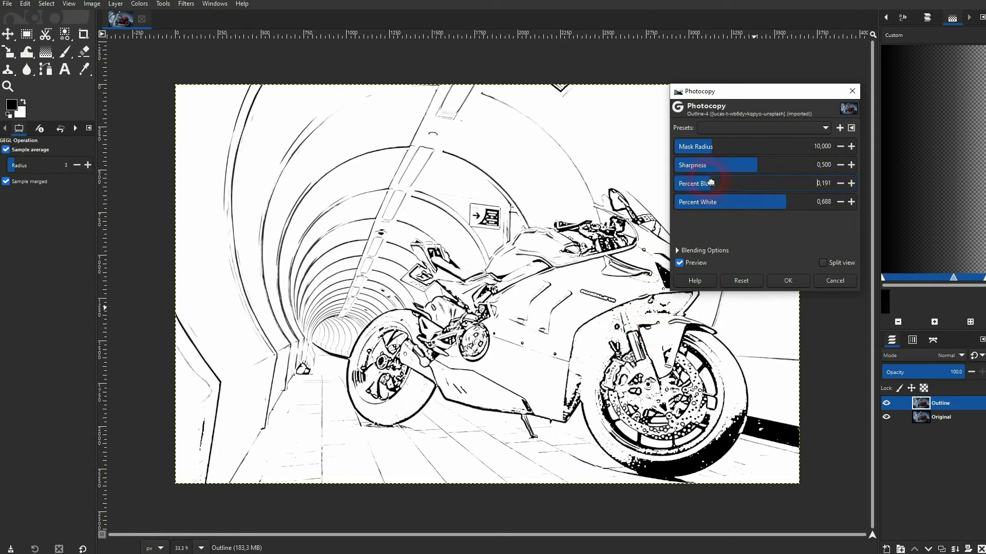
mouse_move(748, 210)
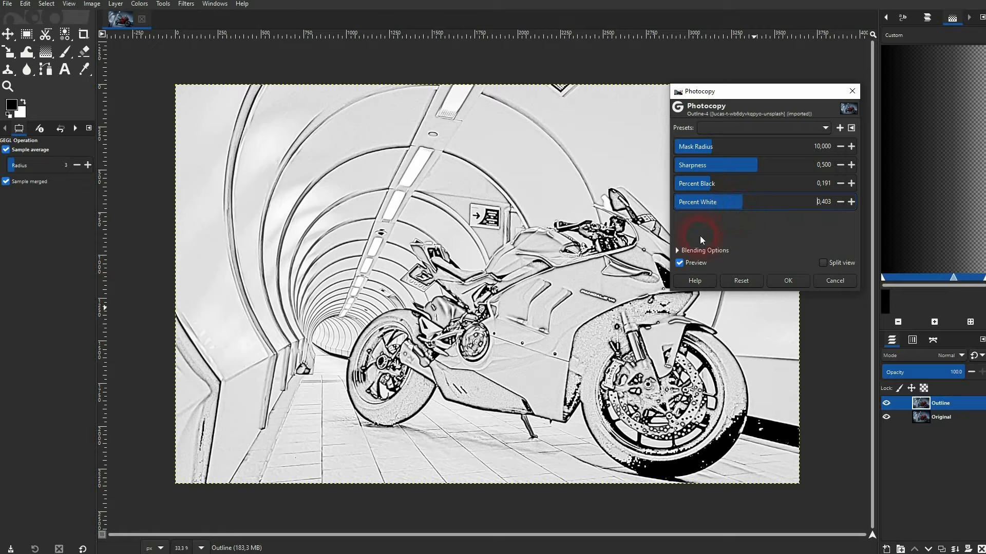
mouse_move(390, 362)
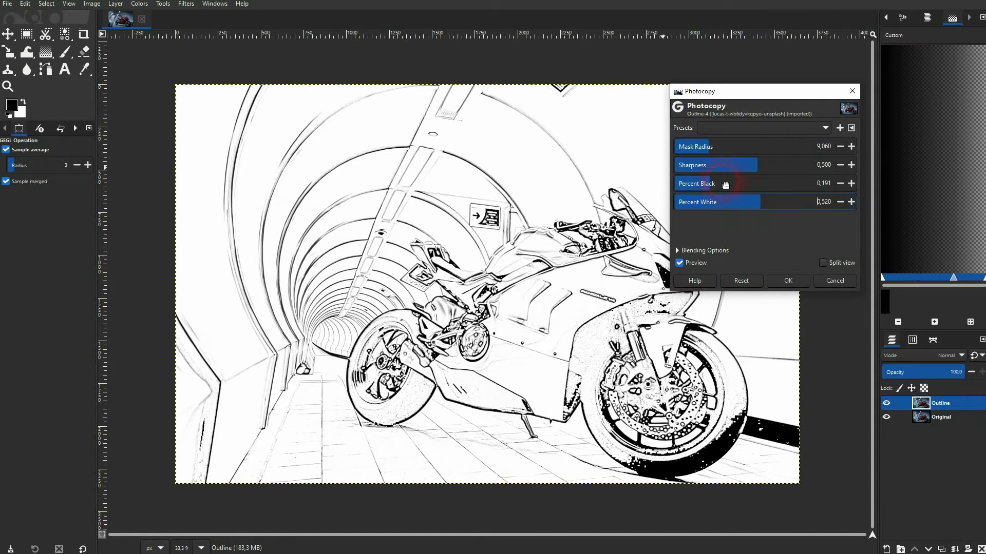
Apply Photocopy with Sharpness 0.419 and Percent White 0.426, then hide the Outline layer.
click(851, 165)
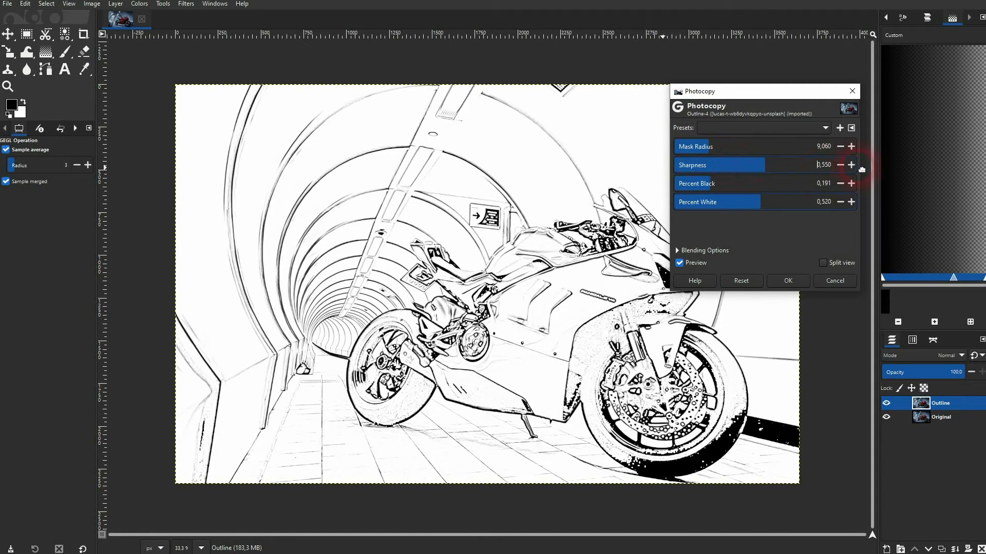
click(851, 165)
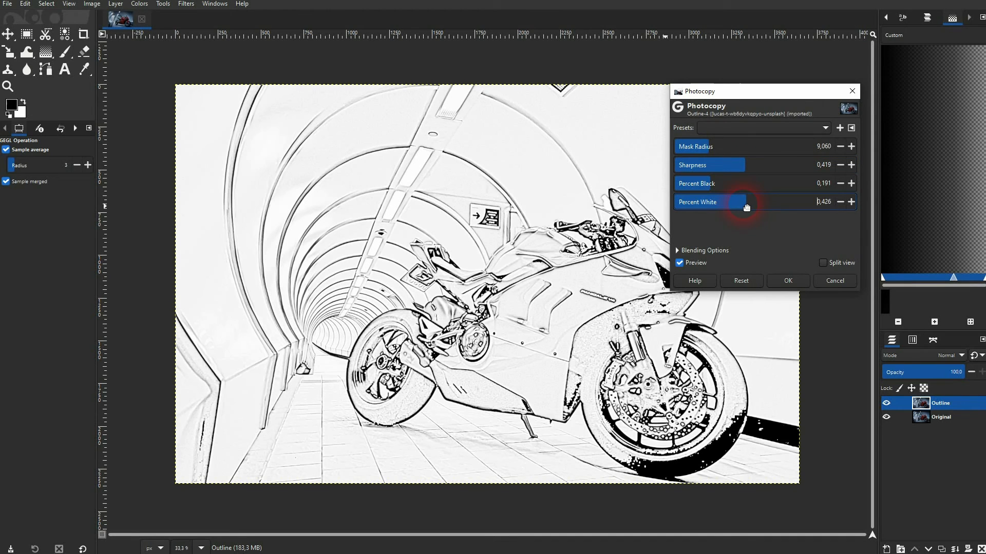
mouse_move(790, 271)
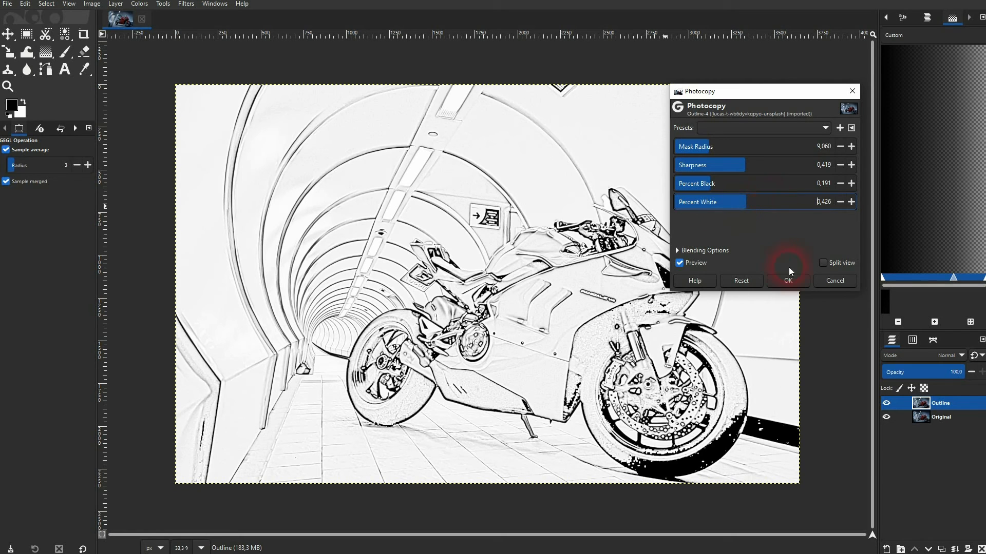
click(788, 281)
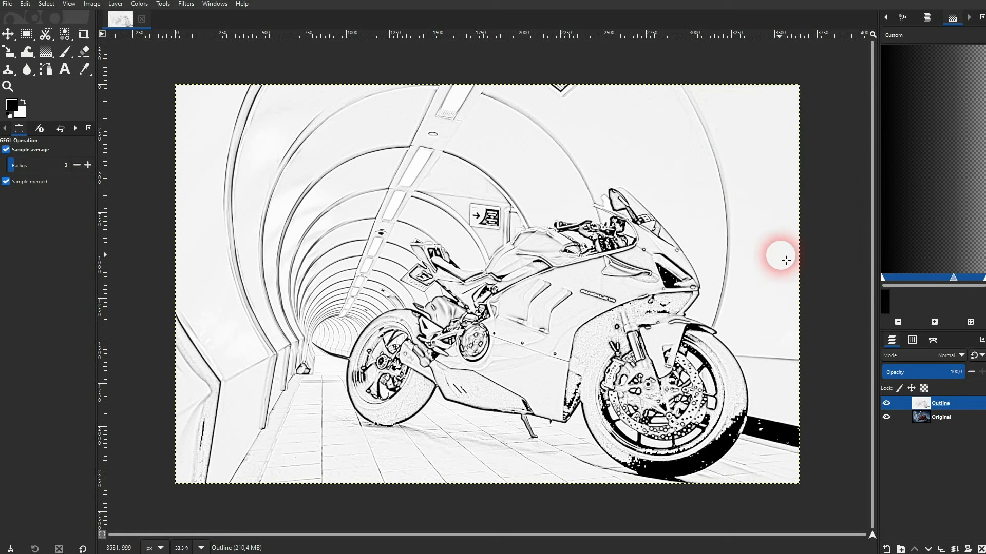
click(885, 403)
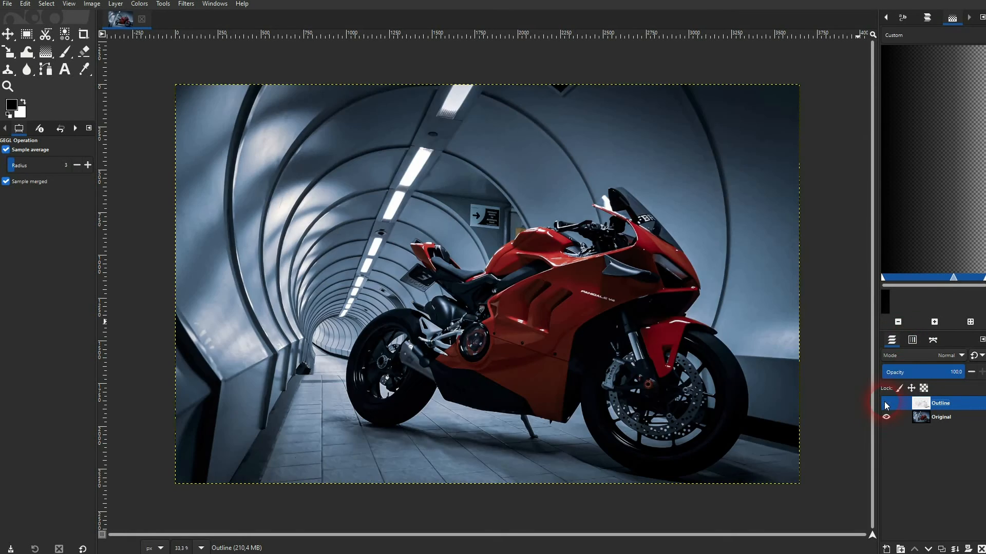